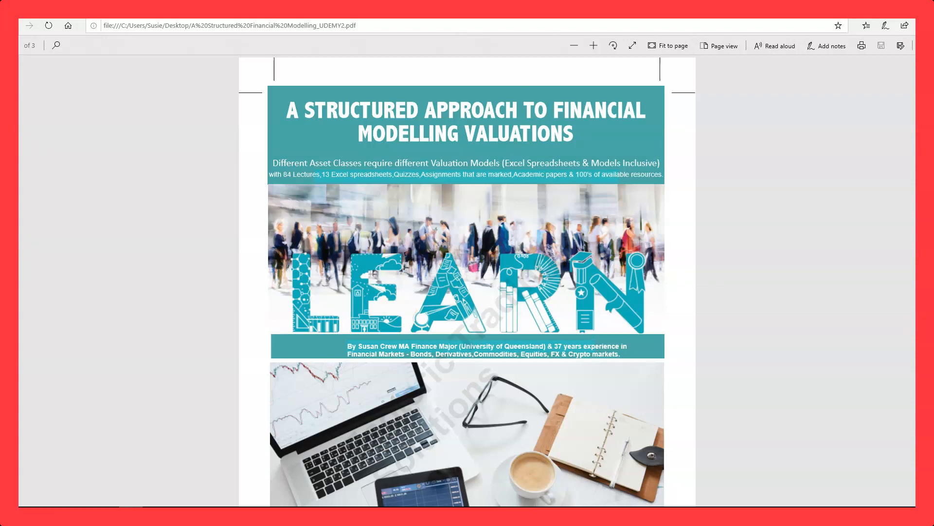
mouse_move(401, 204)
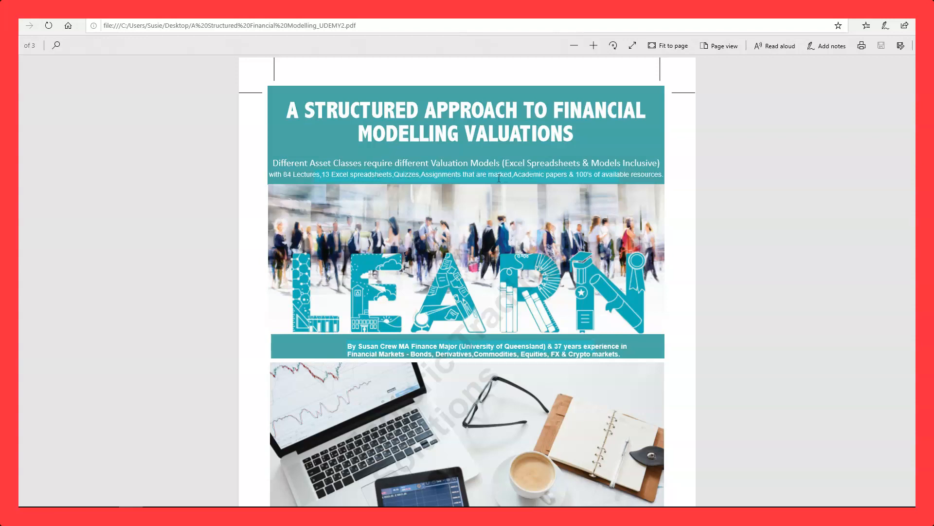
mouse_move(605, 174)
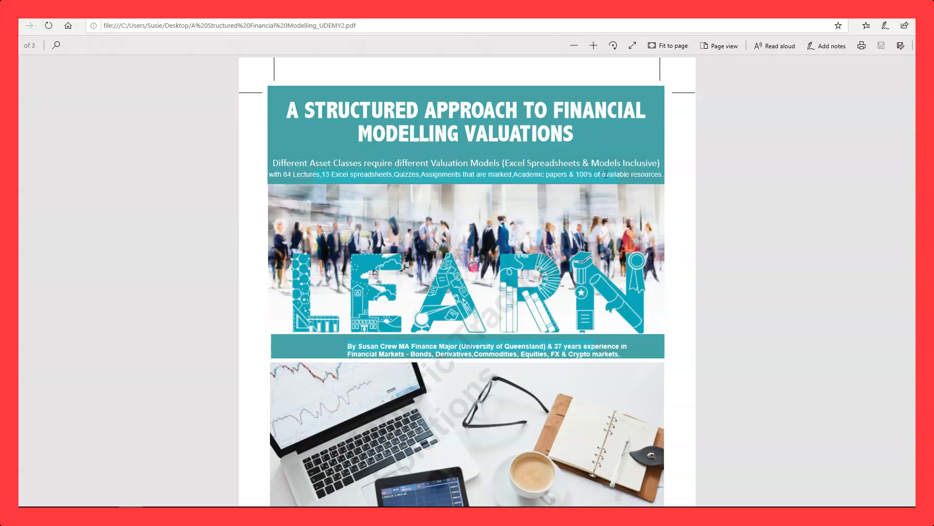
mouse_move(576, 291)
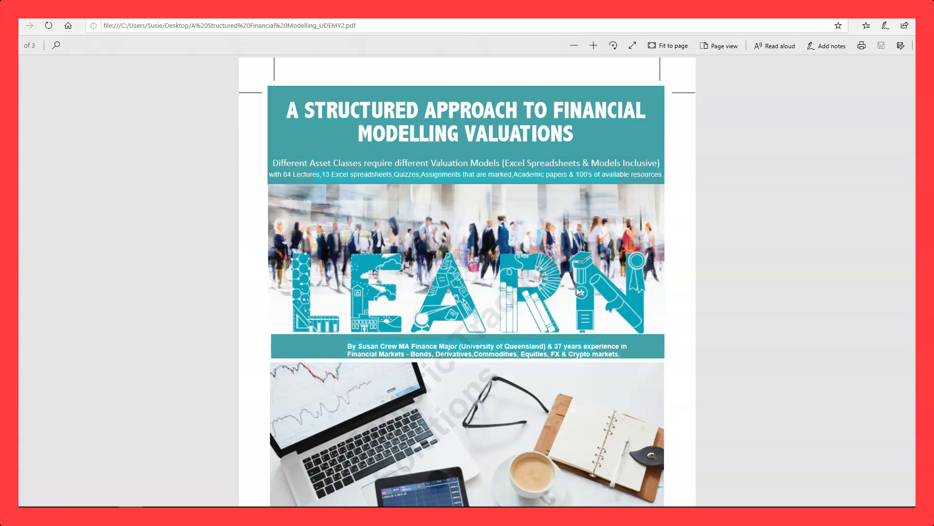
Step: Scroll page 1 down to its lower images and the copyright footer
scroll("down", 3)
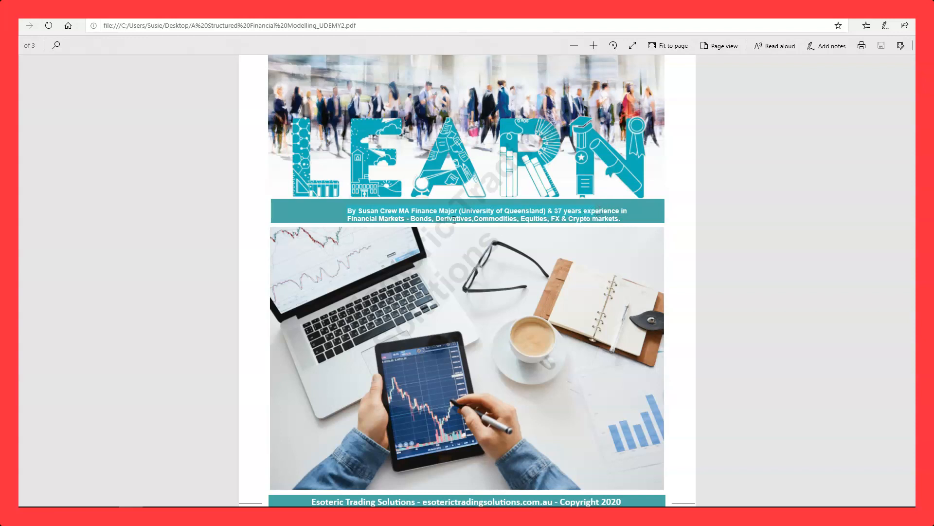
mouse_move(554, 220)
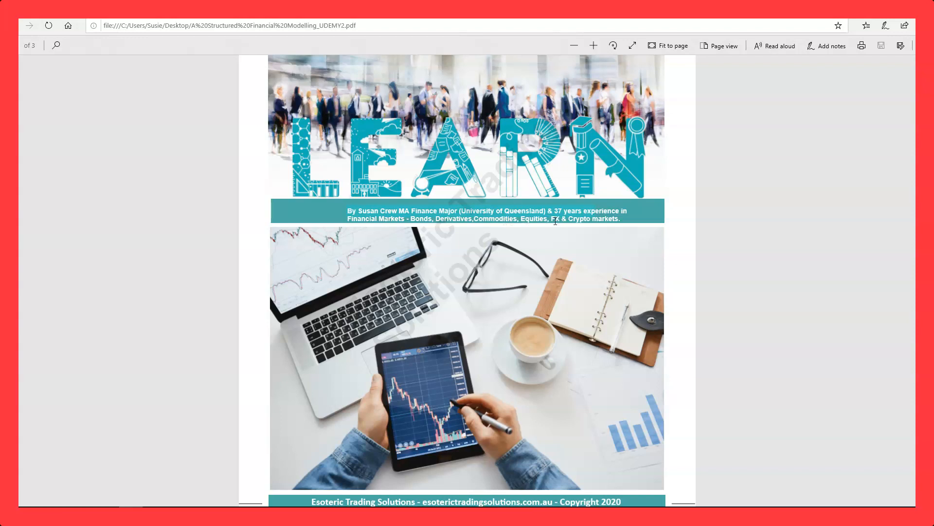
Step: Scroll onto page 2's Course description and its list of Excel skills taught
scroll("down", 3)
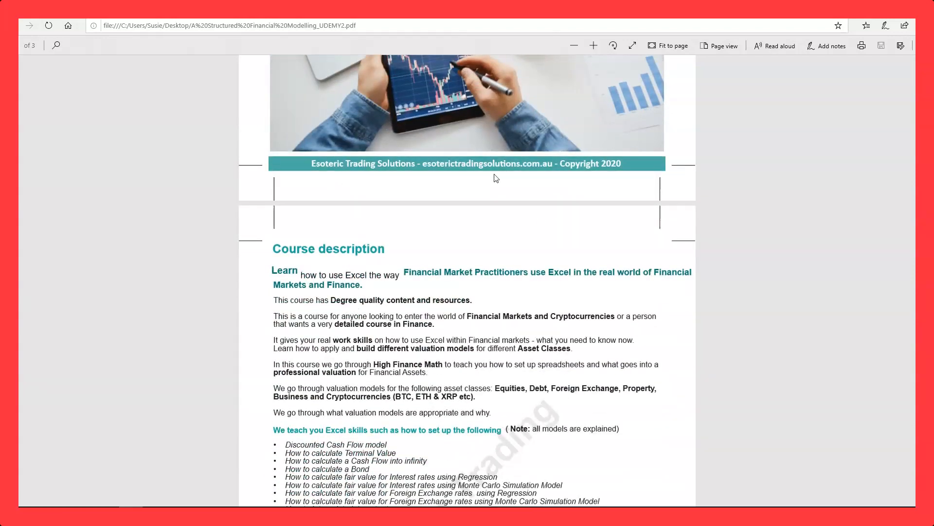
scroll("down", 3)
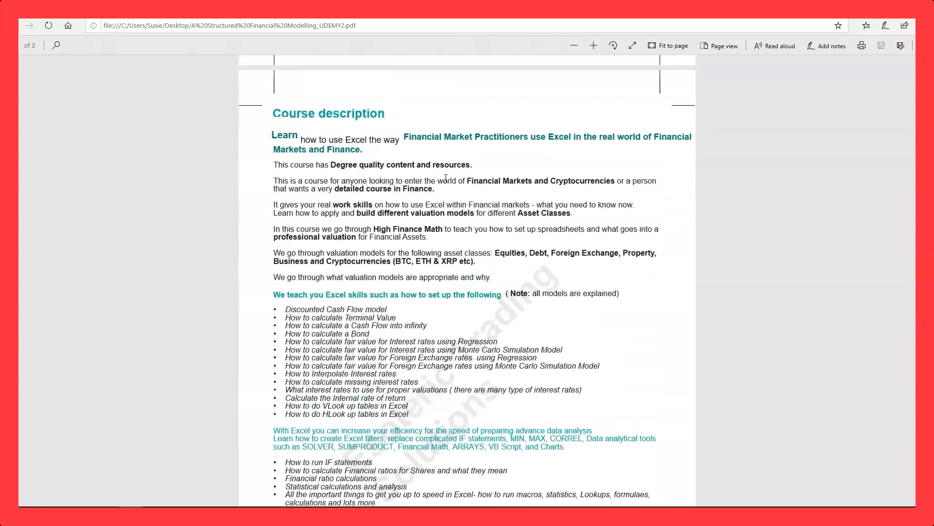
mouse_move(454, 180)
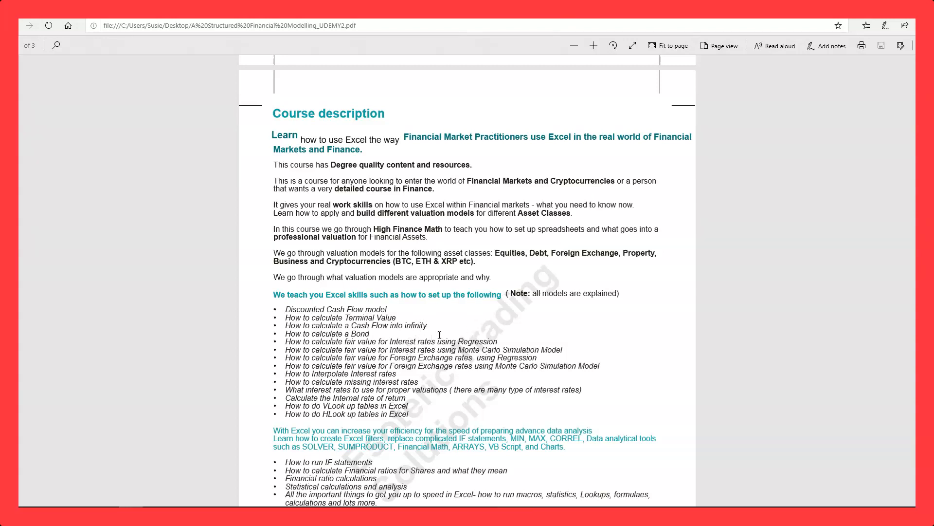
mouse_move(500, 331)
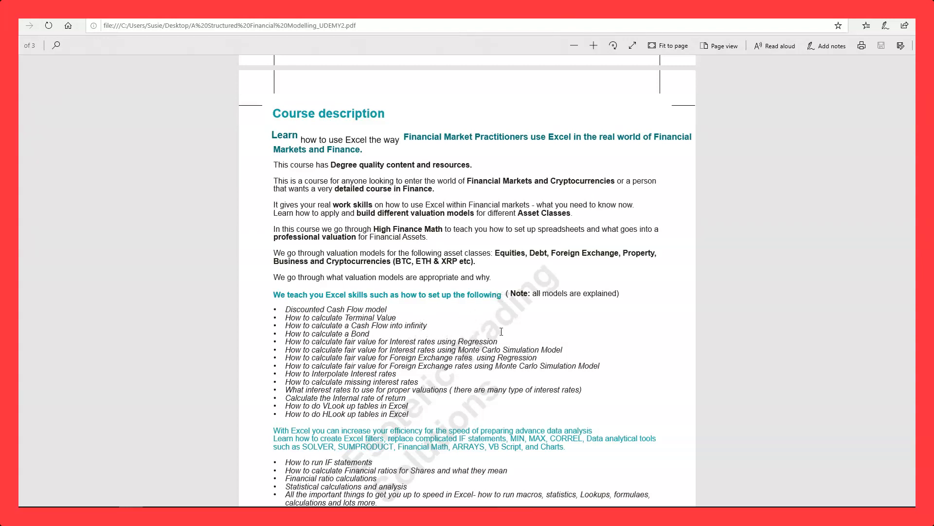
mouse_move(539, 366)
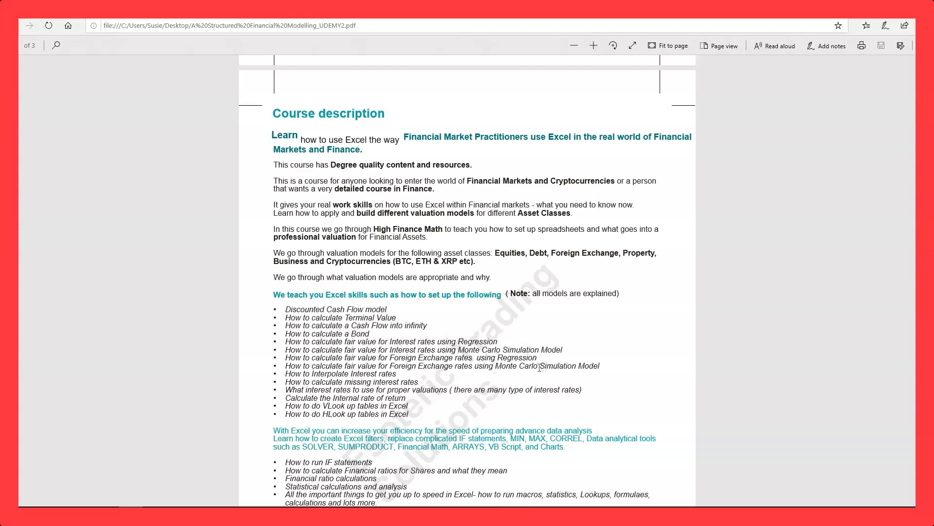
mouse_move(507, 380)
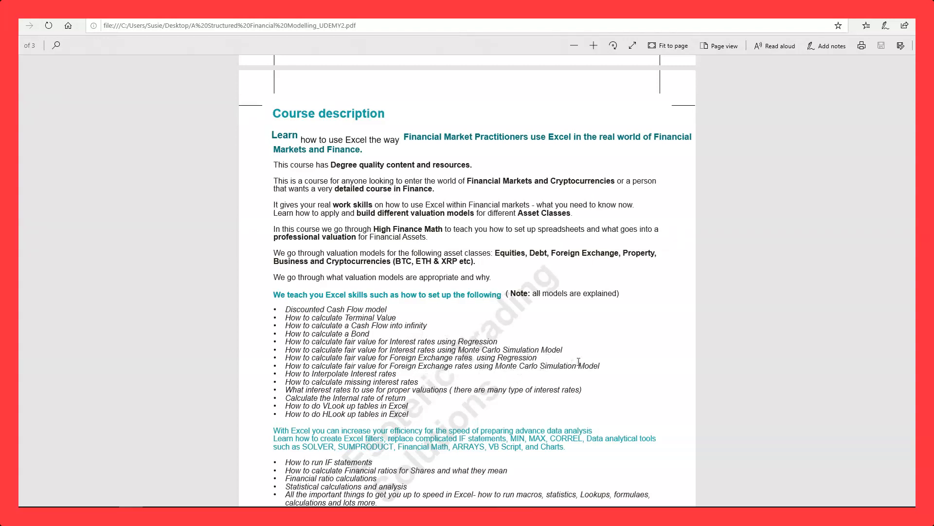
mouse_move(541, 370)
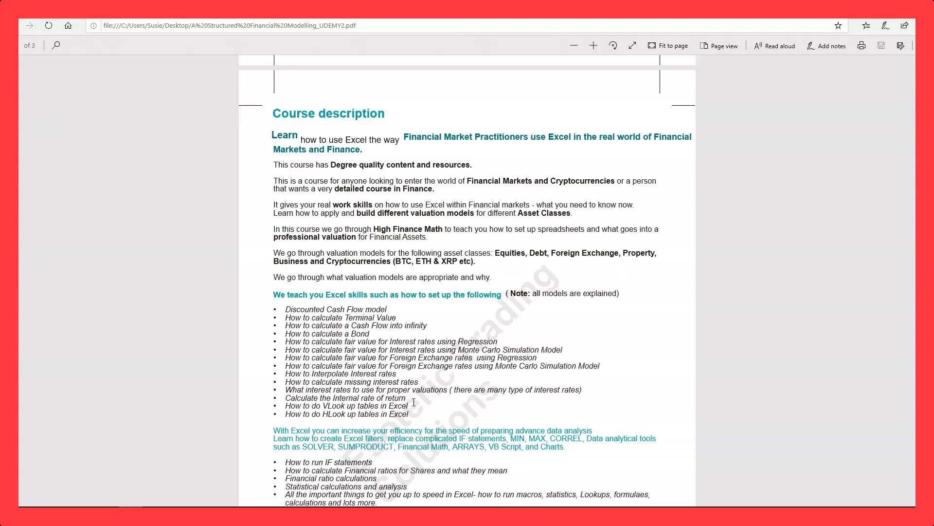
Step: Scroll down to the final skills and the 'All explained in great detail' heading
scroll("down", 3)
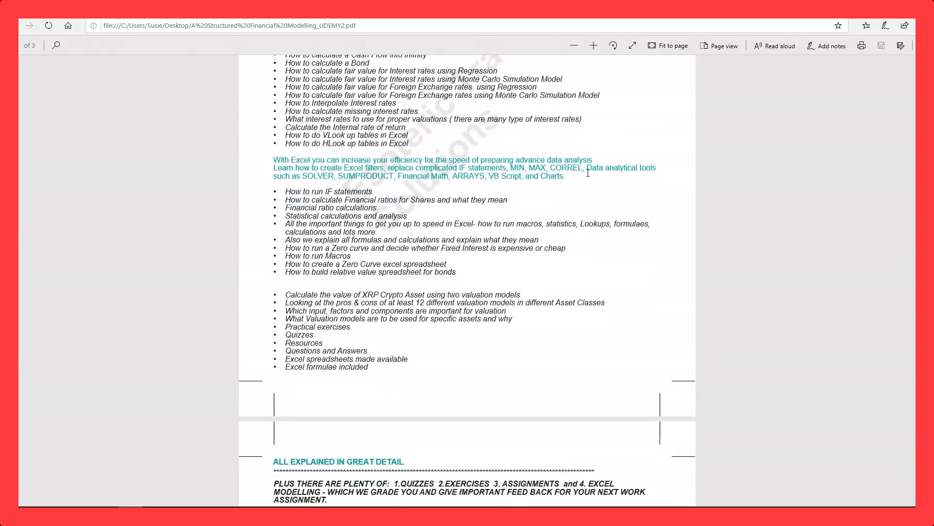
mouse_move(453, 199)
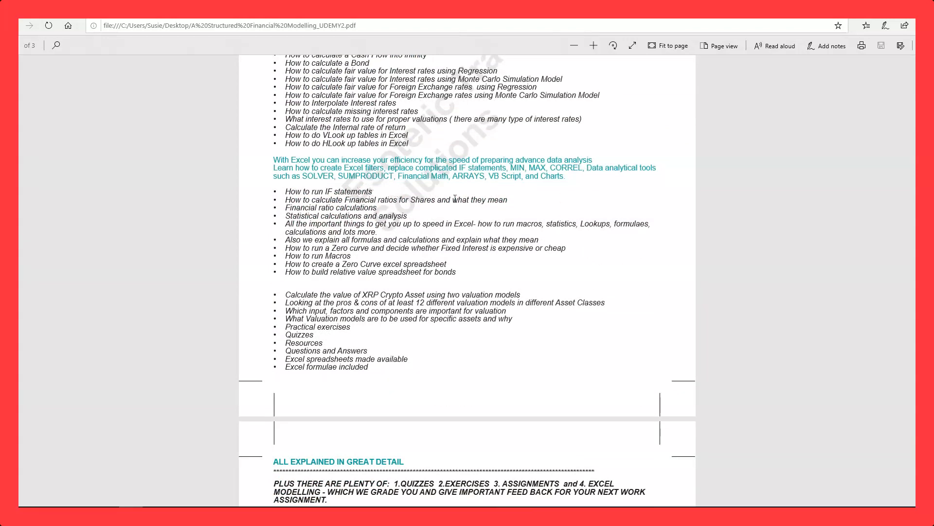
mouse_move(533, 202)
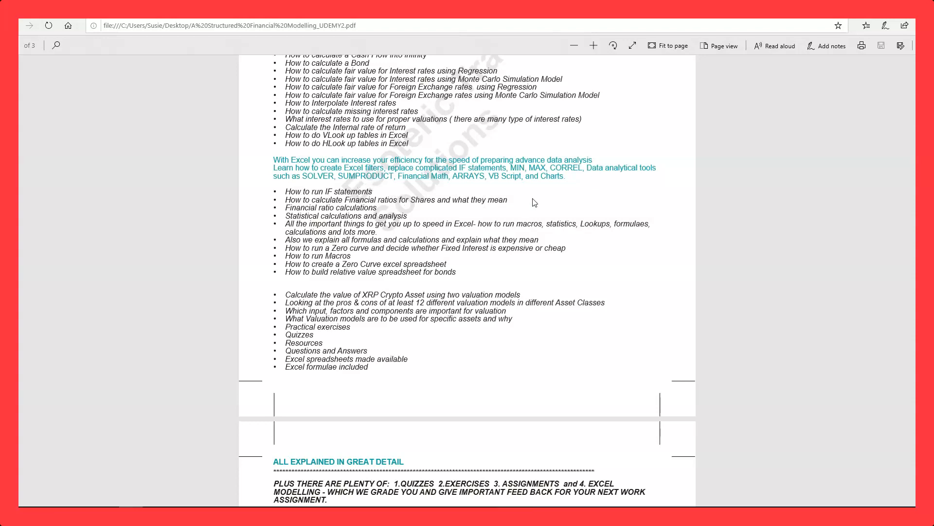
mouse_move(384, 206)
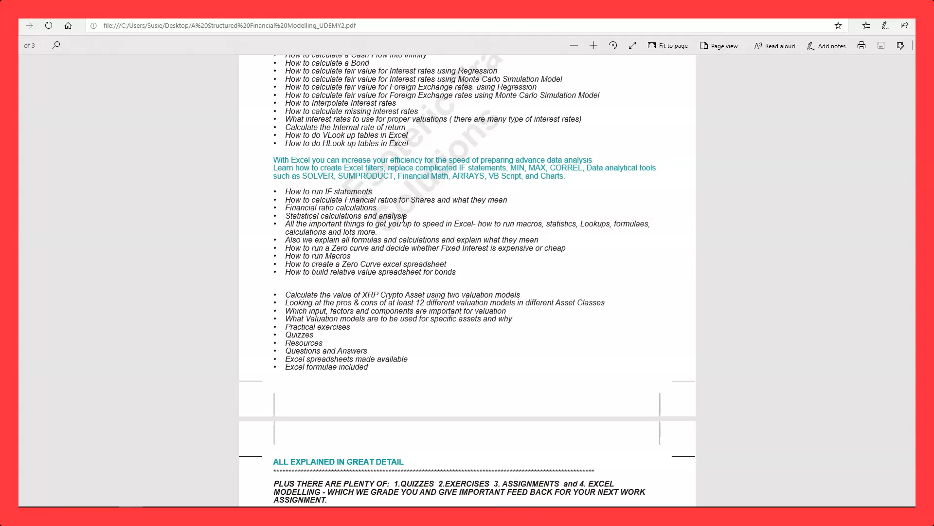
mouse_move(428, 216)
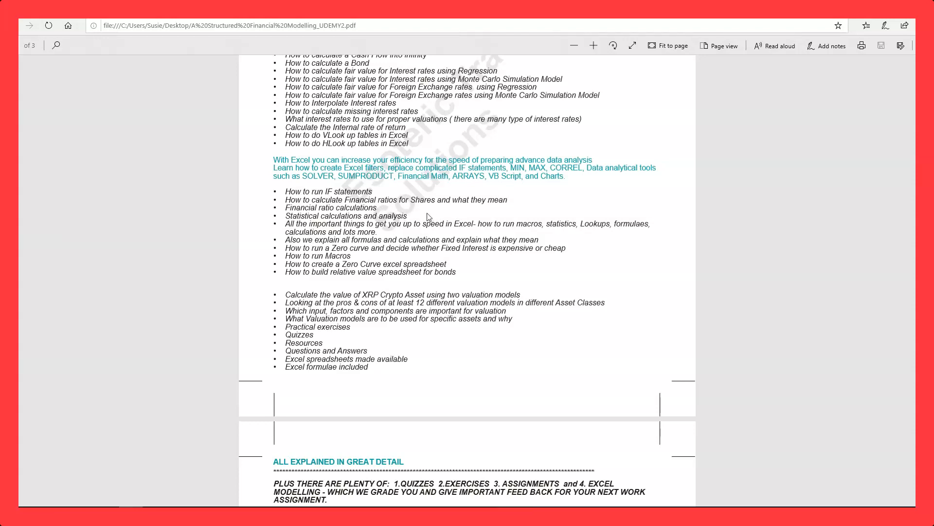
mouse_move(488, 231)
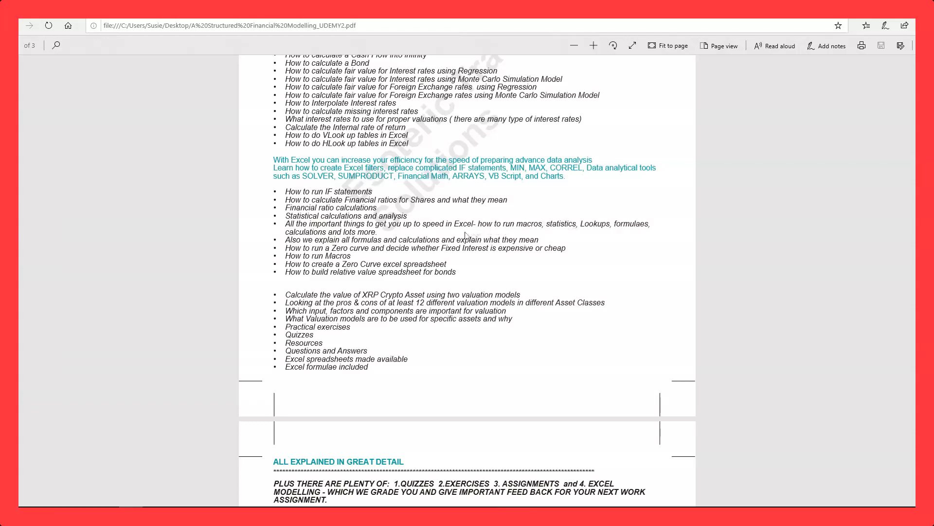
mouse_move(421, 261)
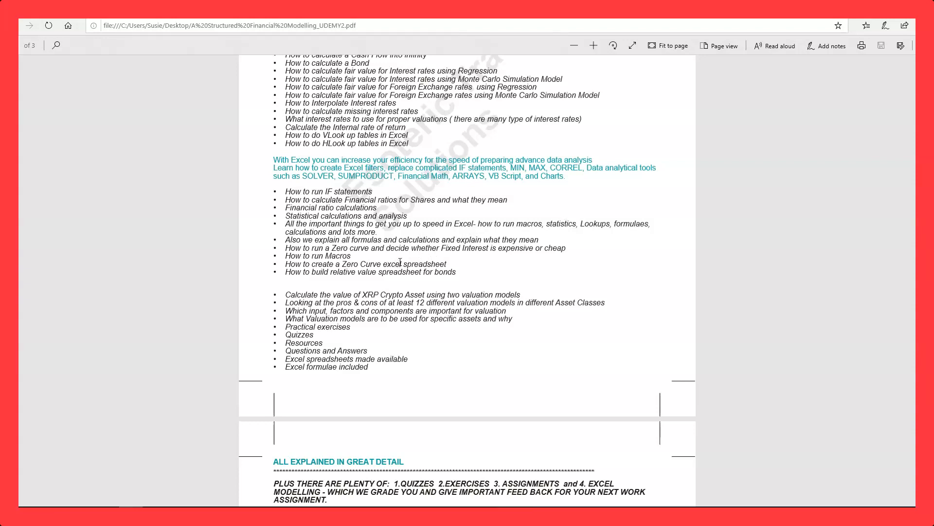
scroll("down", 3)
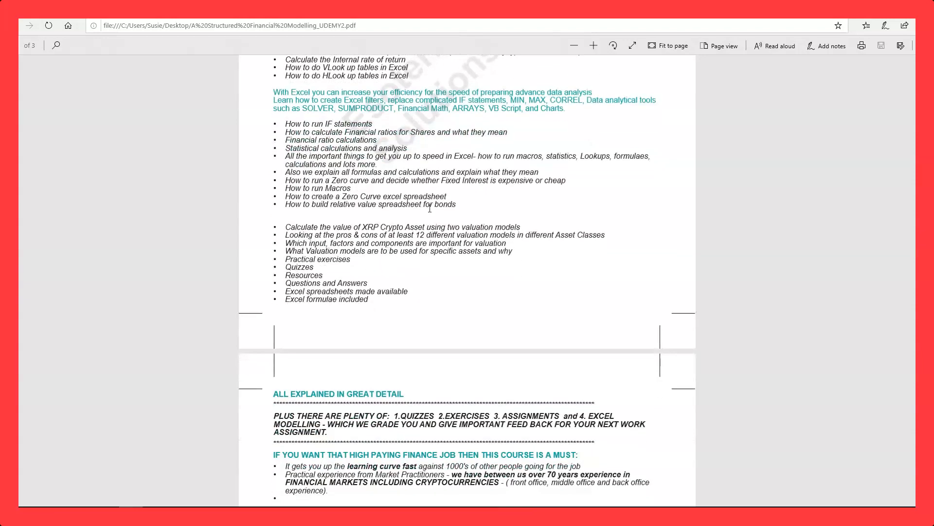
mouse_move(417, 229)
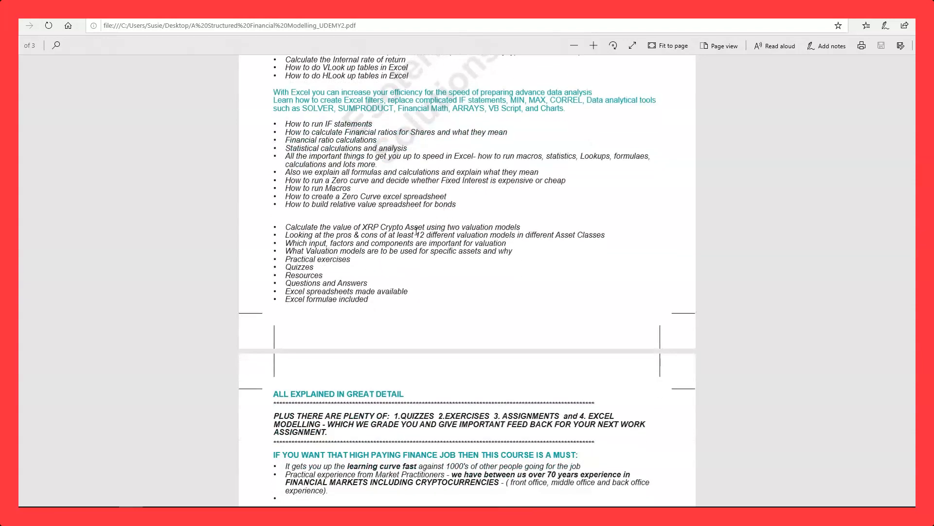
Step: Select 'XRP Crypto Asset', then scroll to 'You need this course to get ahead'
double_click(391, 227)
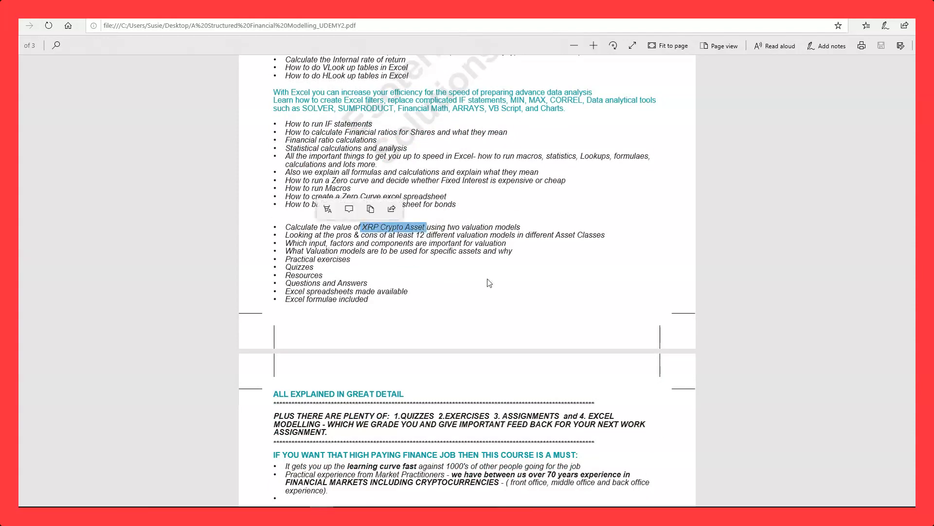
mouse_move(477, 273)
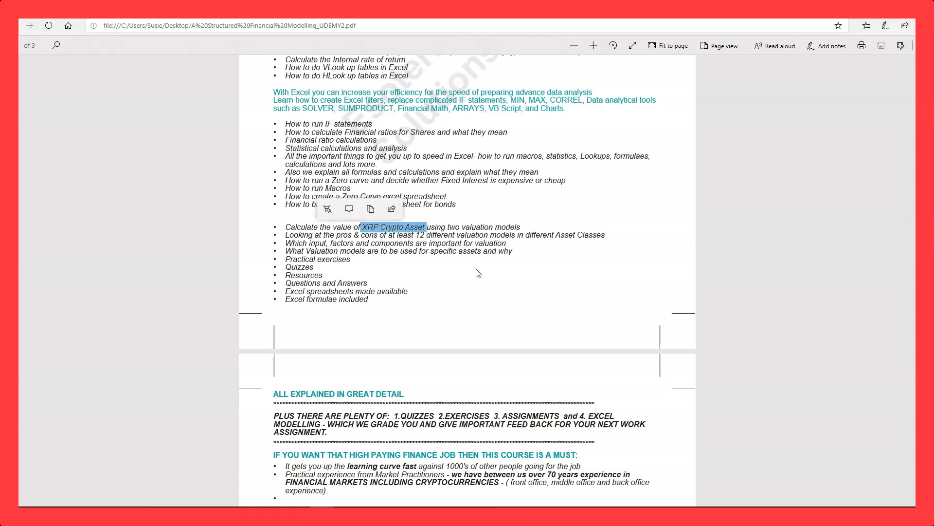
mouse_move(487, 266)
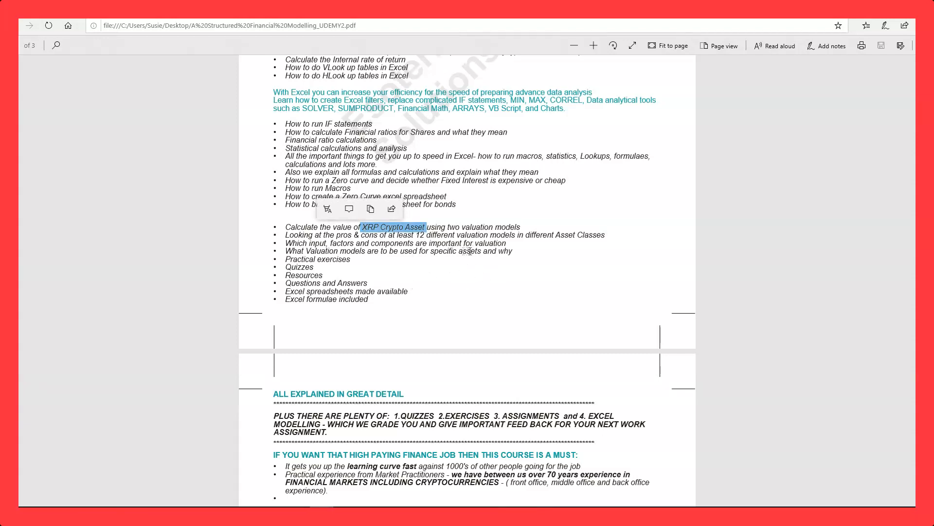
mouse_move(516, 248)
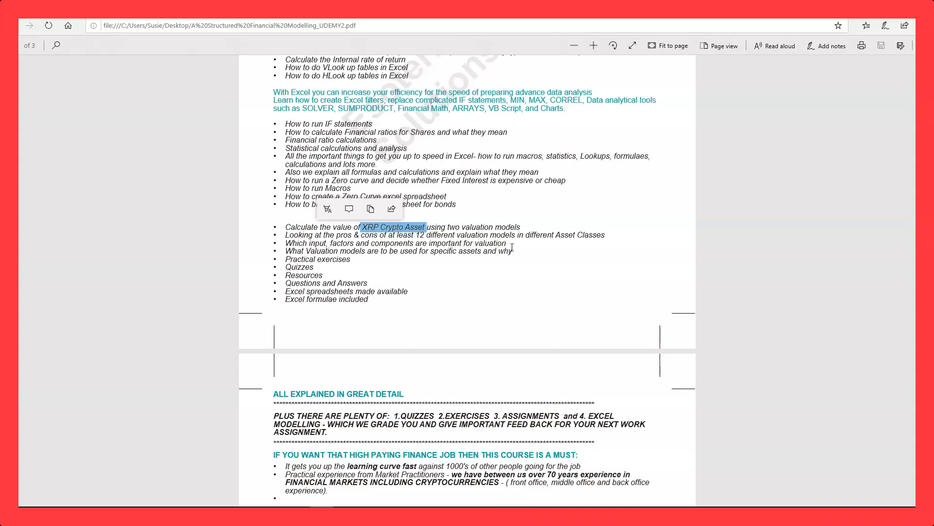
scroll("down", 3)
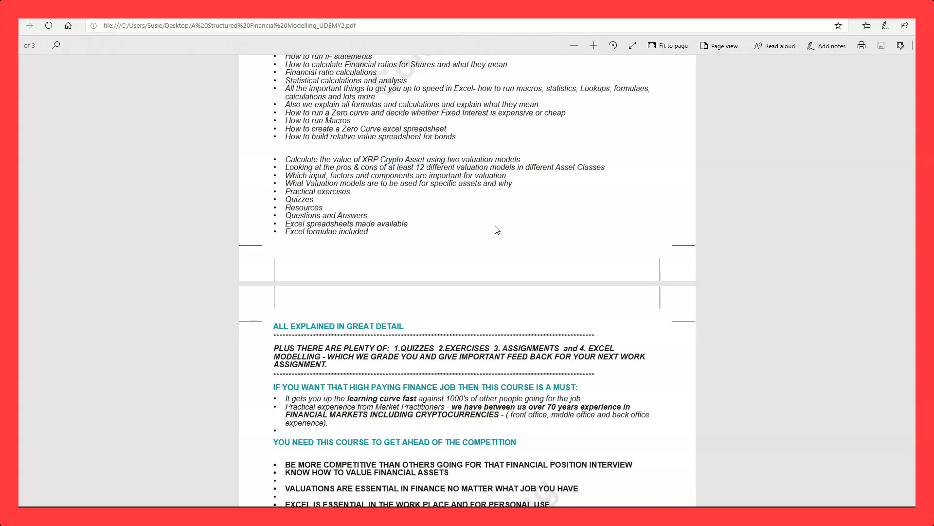
Step: Scroll past the competitive-advantage list and finance section to the 20% Udemy coupon line
scroll("down", 3)
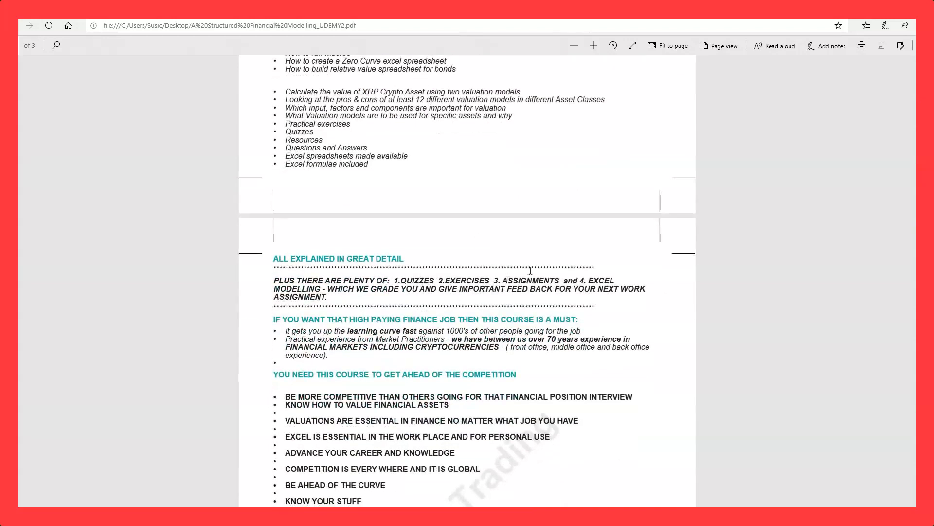
scroll("down", 3)
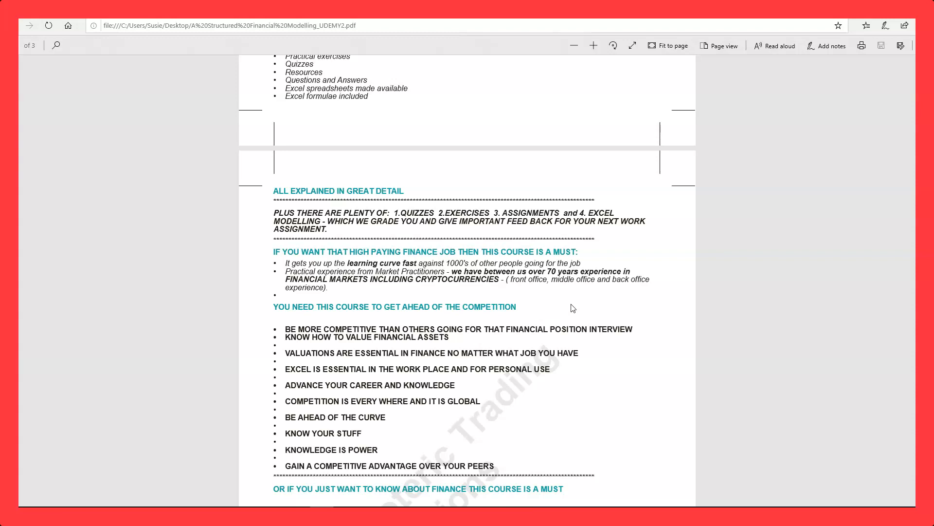
mouse_move(519, 247)
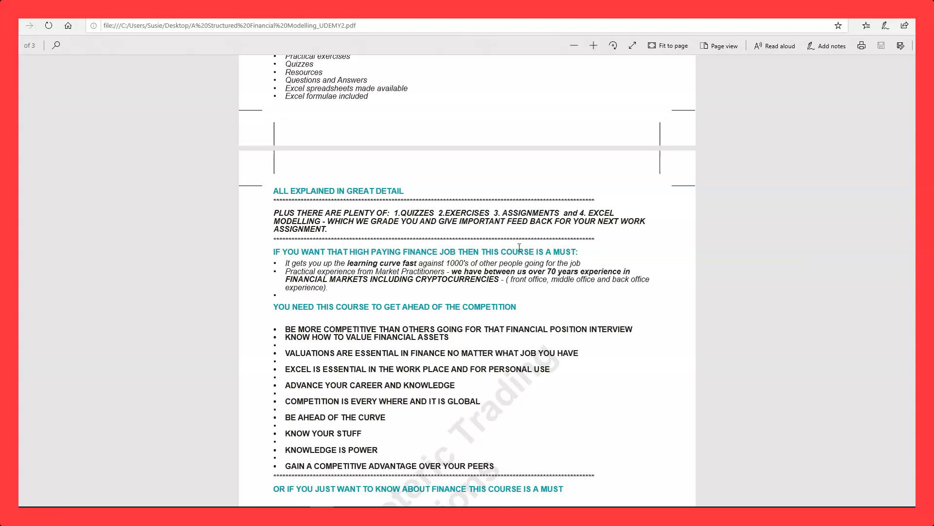
scroll("down", 3)
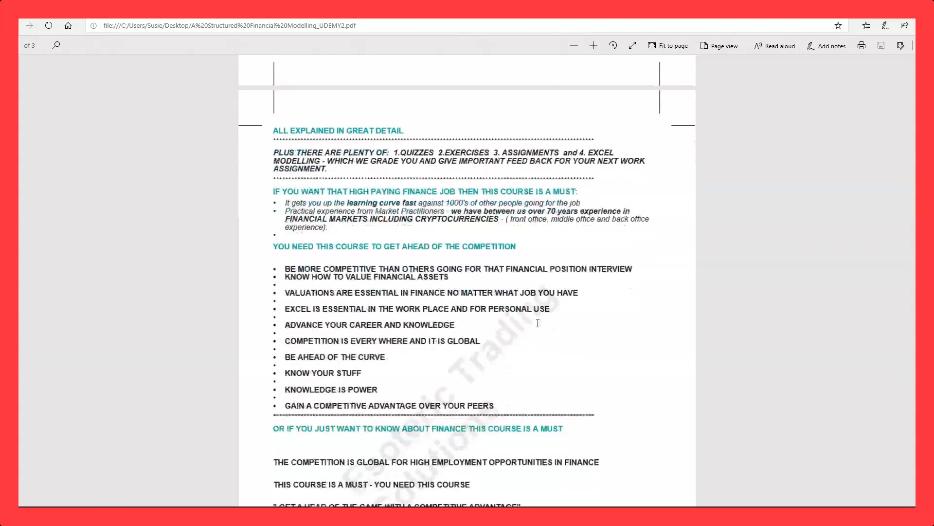
scroll("down", 3)
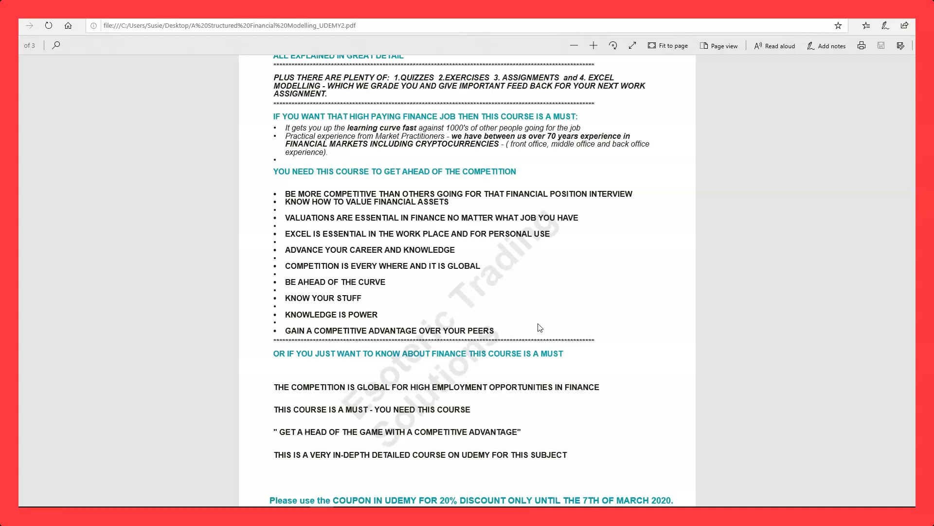
scroll("down", 3)
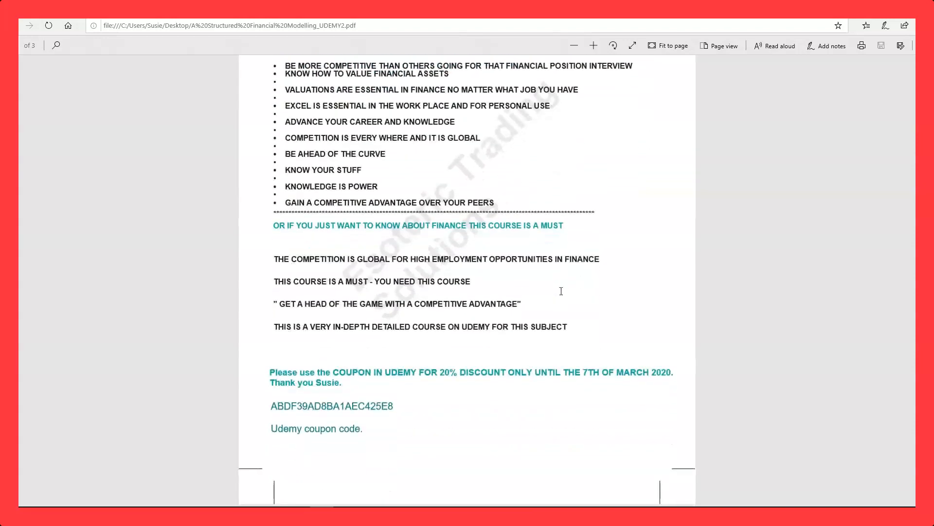
mouse_move(637, 342)
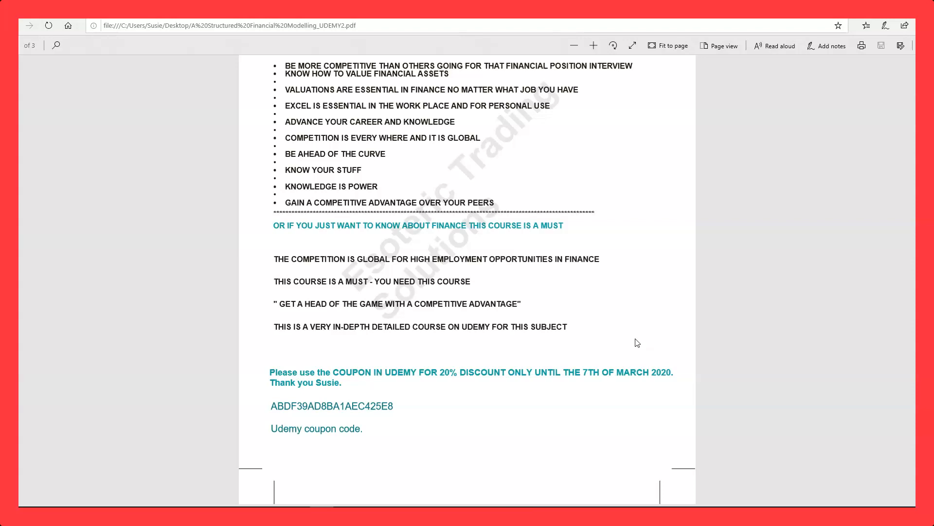
mouse_move(549, 311)
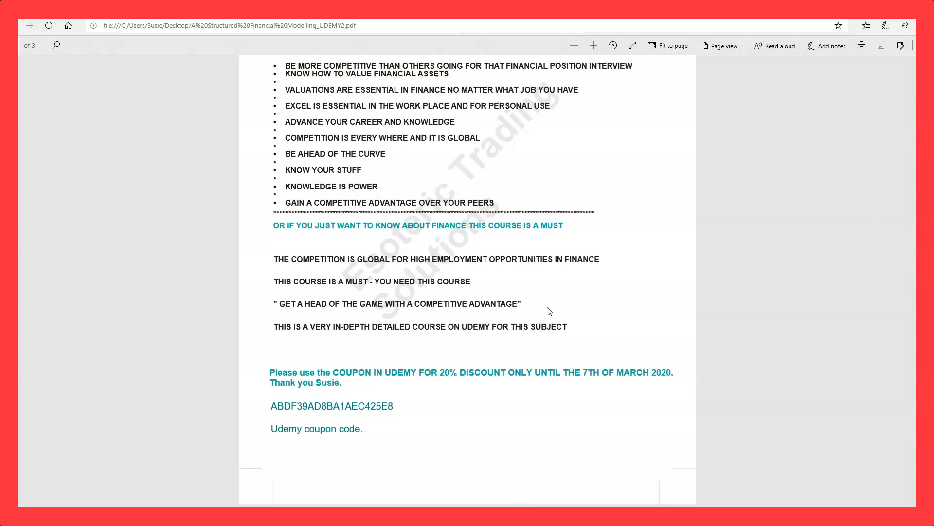
mouse_move(613, 392)
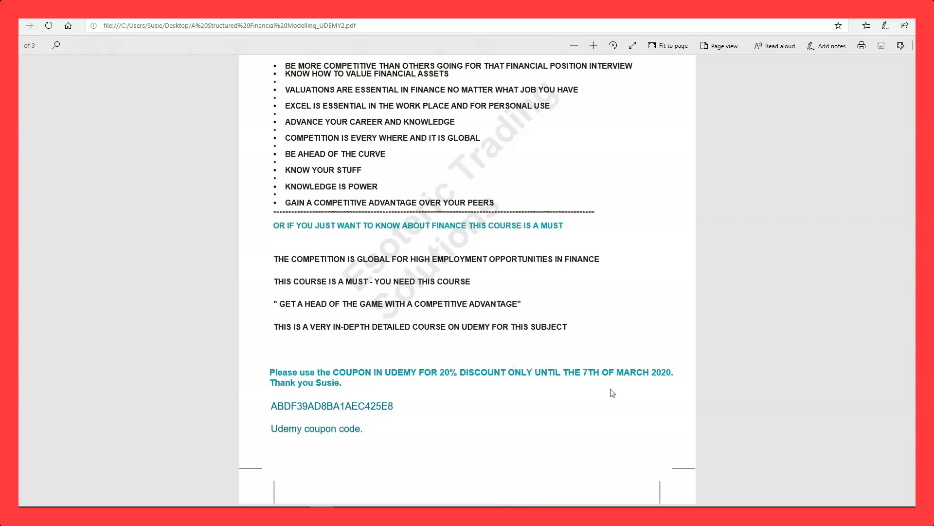
mouse_move(404, 409)
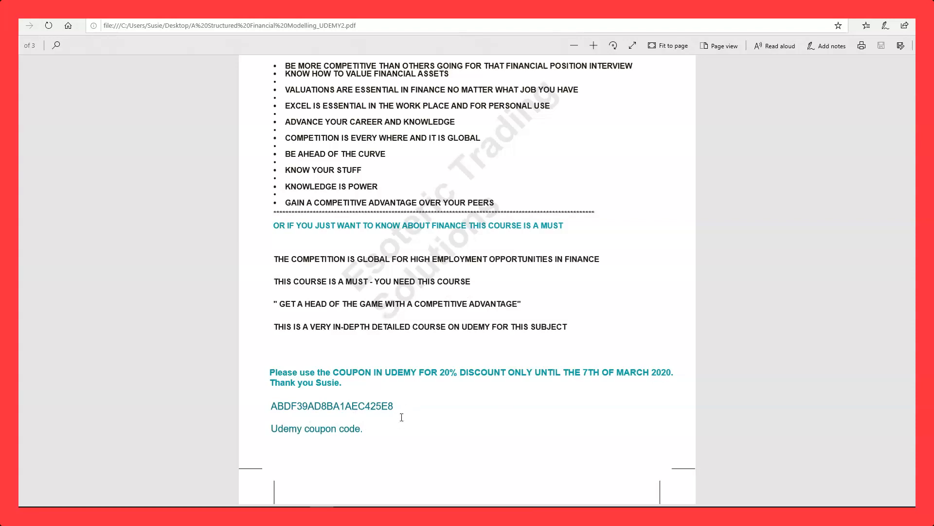
scroll("up", 3)
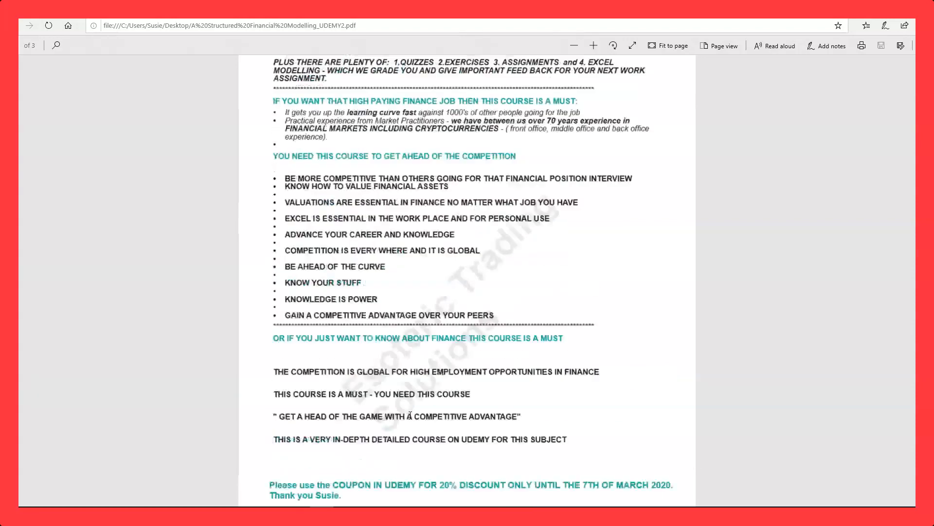